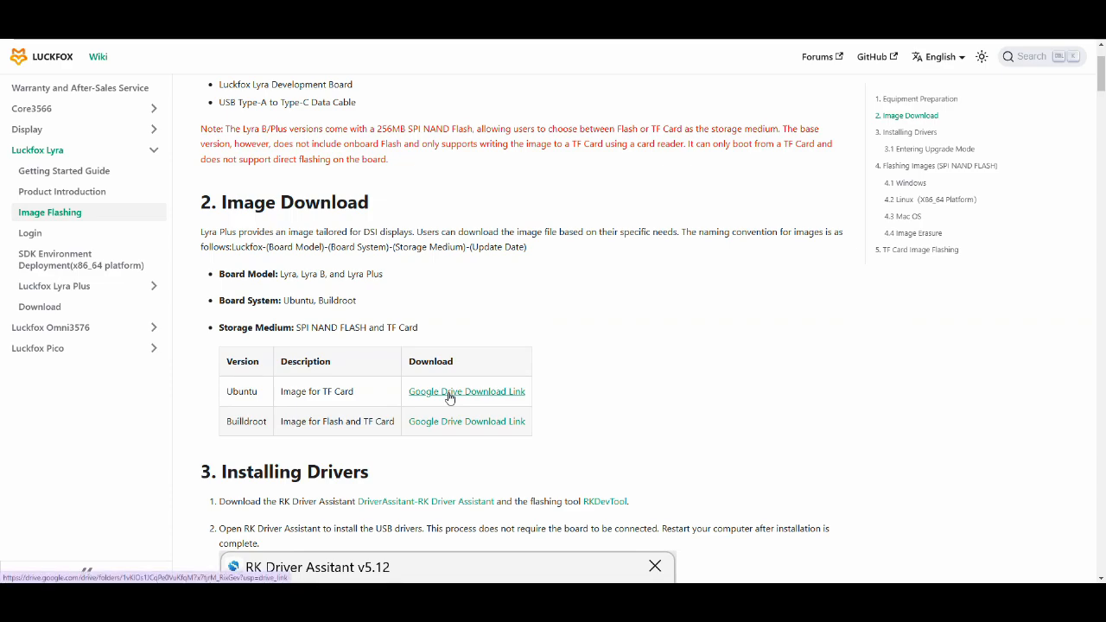
Download Luckfox_Lyra_Ubuntu_MicroSD_241230.zip from the wiki's Ubuntu Google Drive folder
{"action": "left_click", "coordinate": [467, 391]}
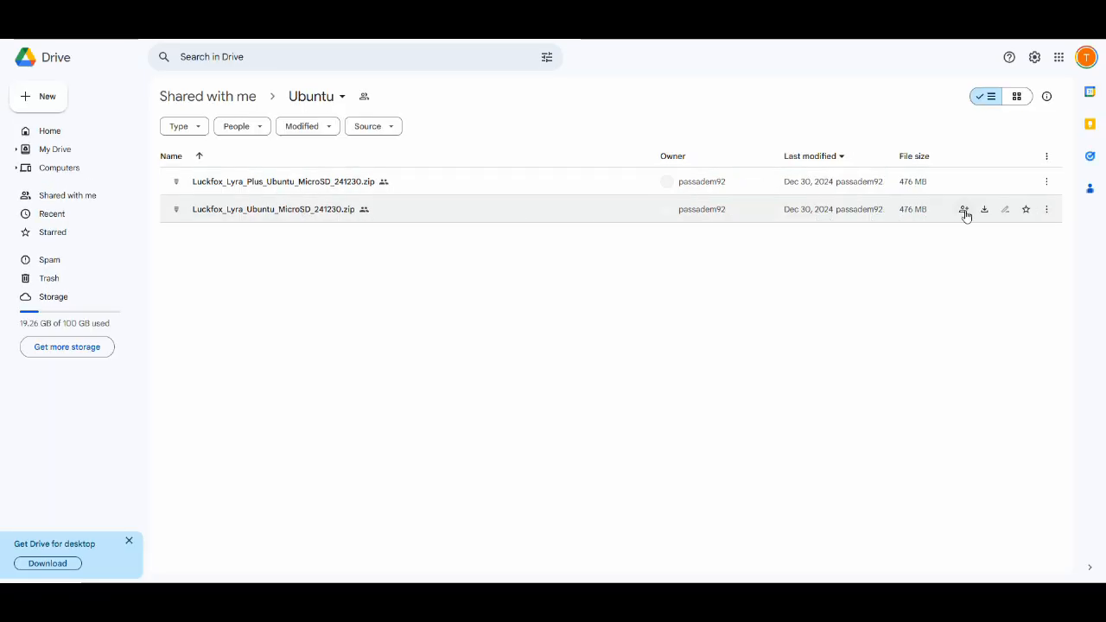
{"action": "left_click", "coordinate": [985, 209]}
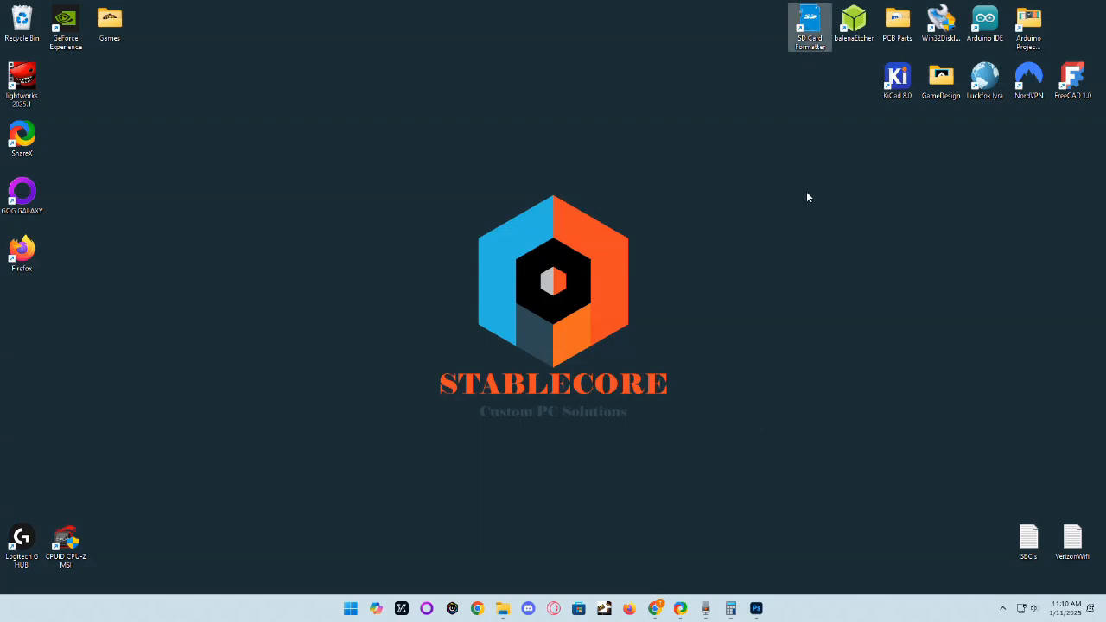
Quick-format the 7.38 GB SDHC card on E:\ with SD Card Formatter
{"action": "double_click", "coordinate": [809, 17]}
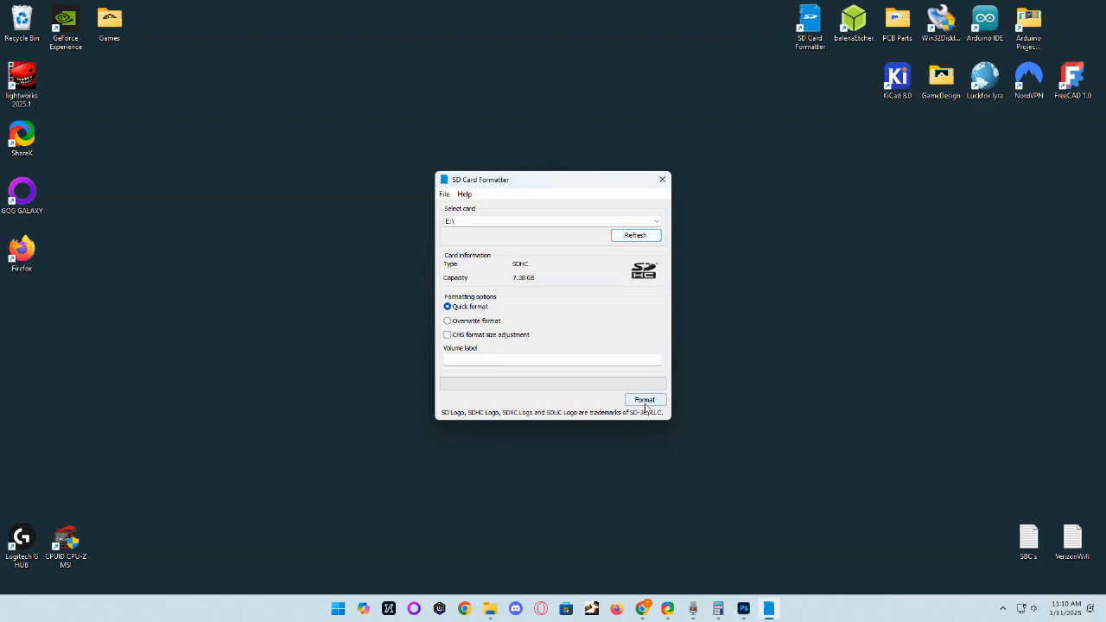
{"action": "left_click", "coordinate": [644, 400]}
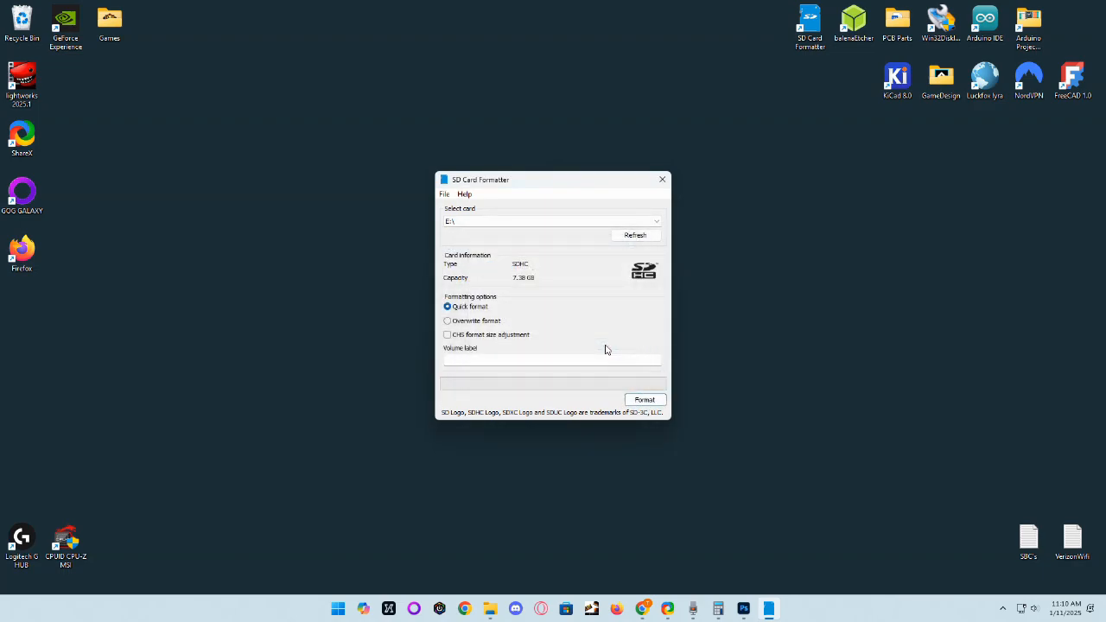
{"action": "mouse_move", "coordinate": [749, 215]}
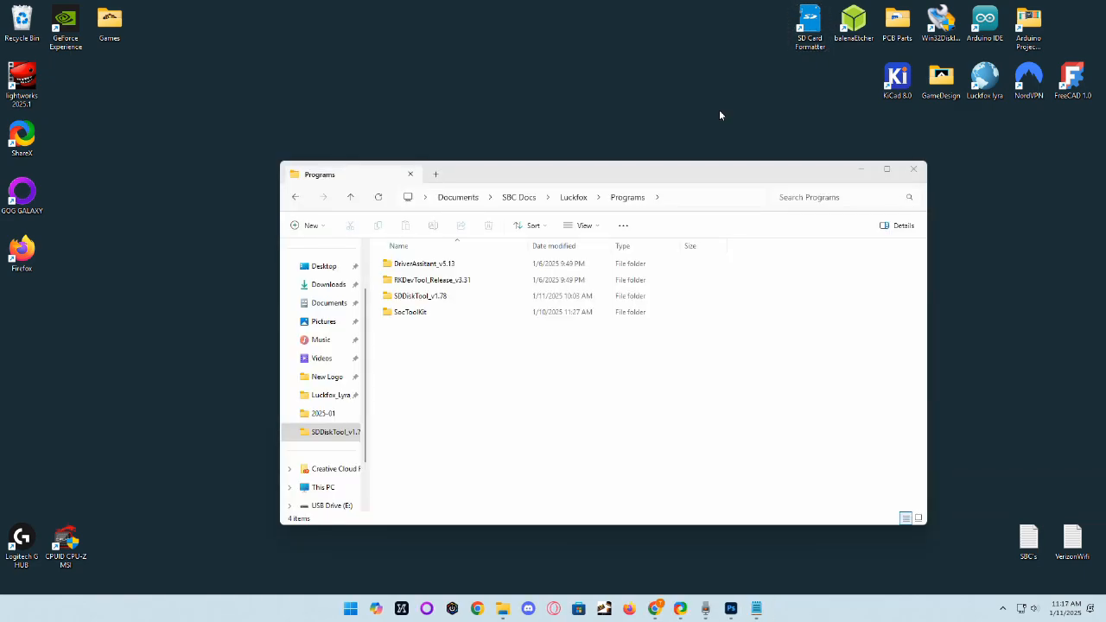
Edit SDDiskTool_v1.78's config.ini to change Selected=1 to Selected=2 for English
{"action": "left_click", "coordinate": [410, 312]}
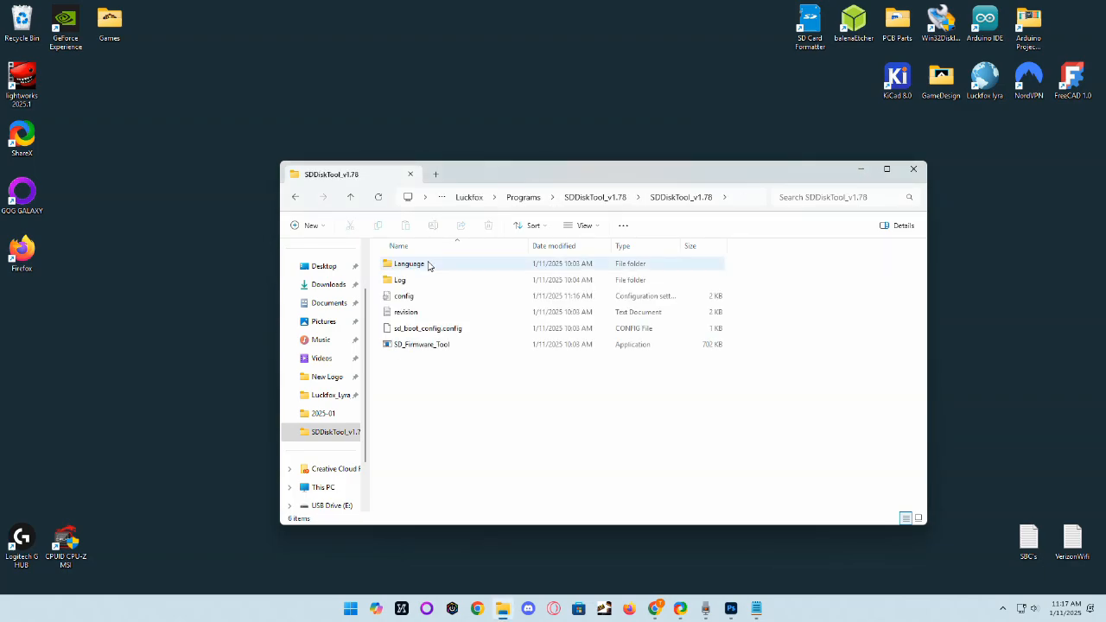
{"action": "left_click", "coordinate": [404, 295]}
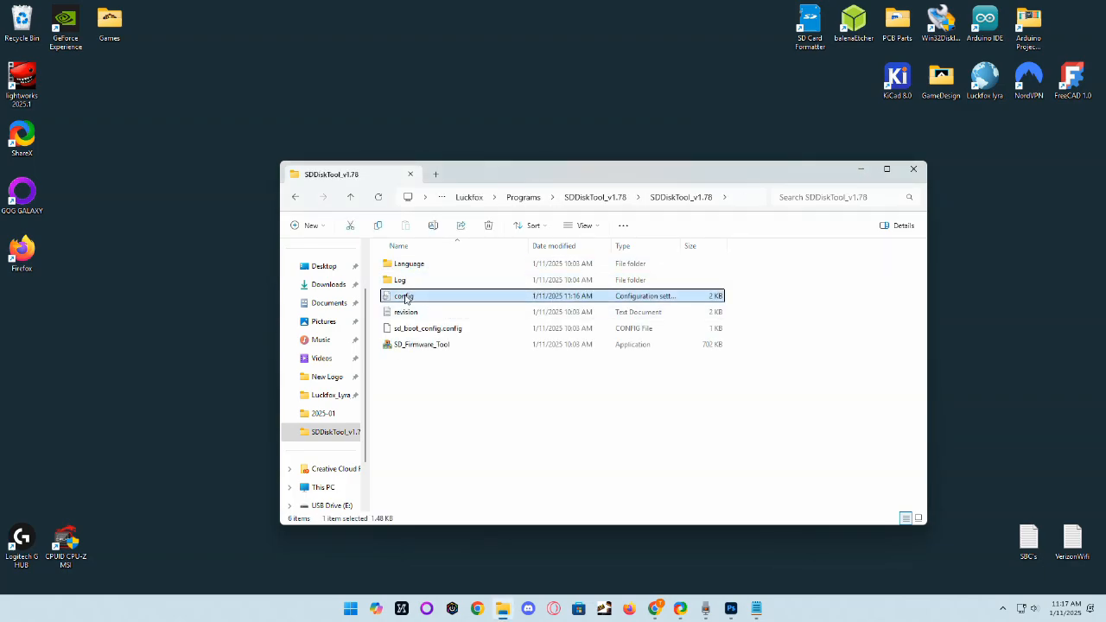
{"action": "double_click", "coordinate": [402, 296]}
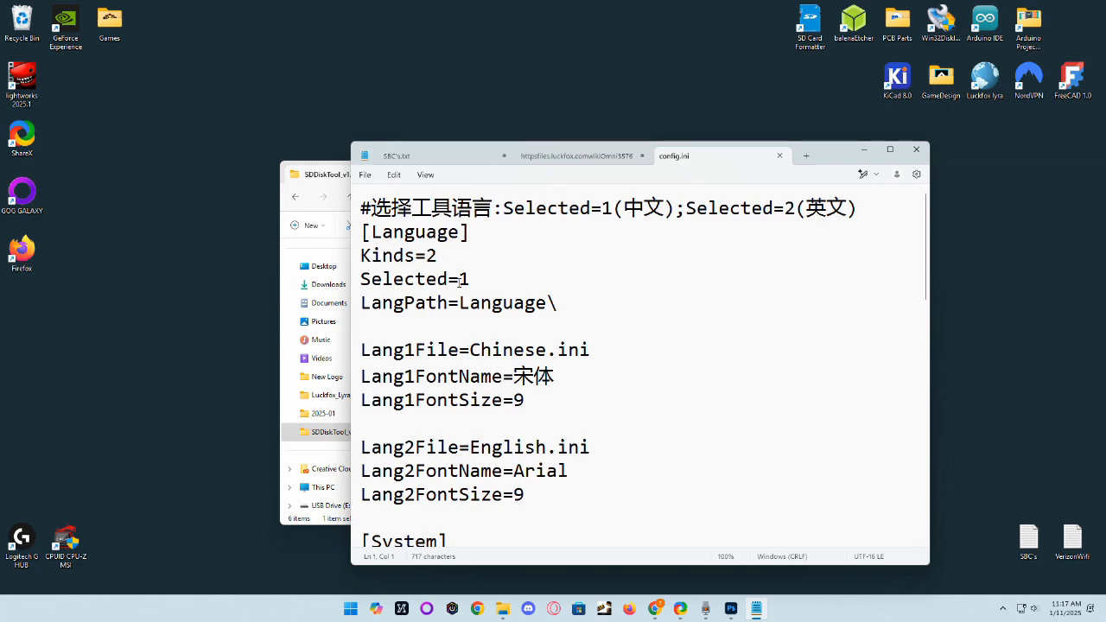
{"action": "triple_click", "coordinate": [414, 278]}
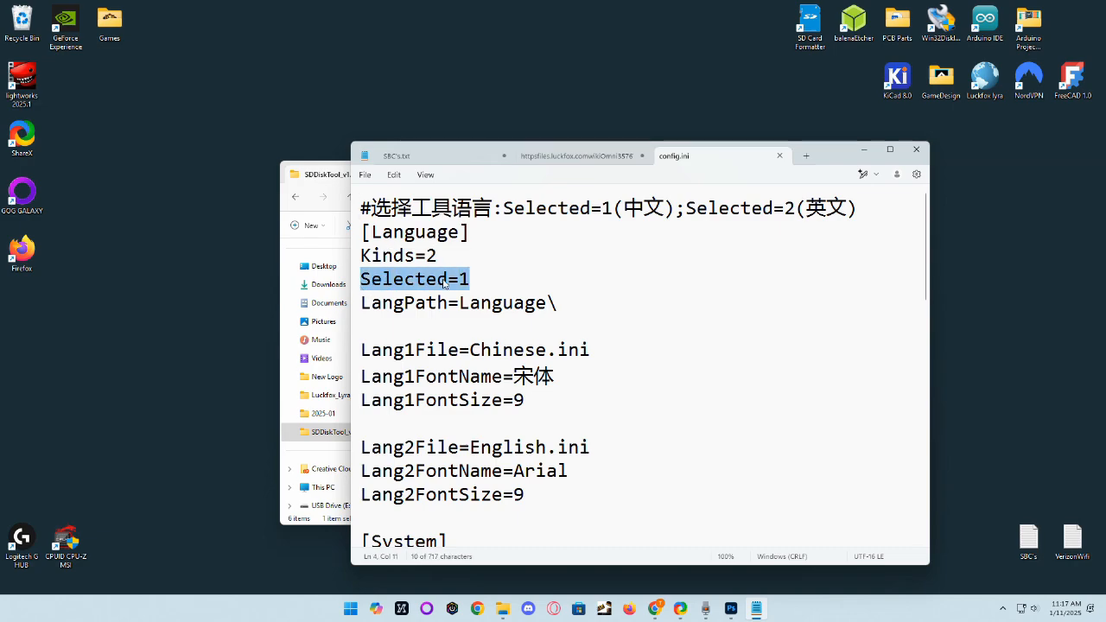
{"action": "left_click", "coordinate": [472, 364]}
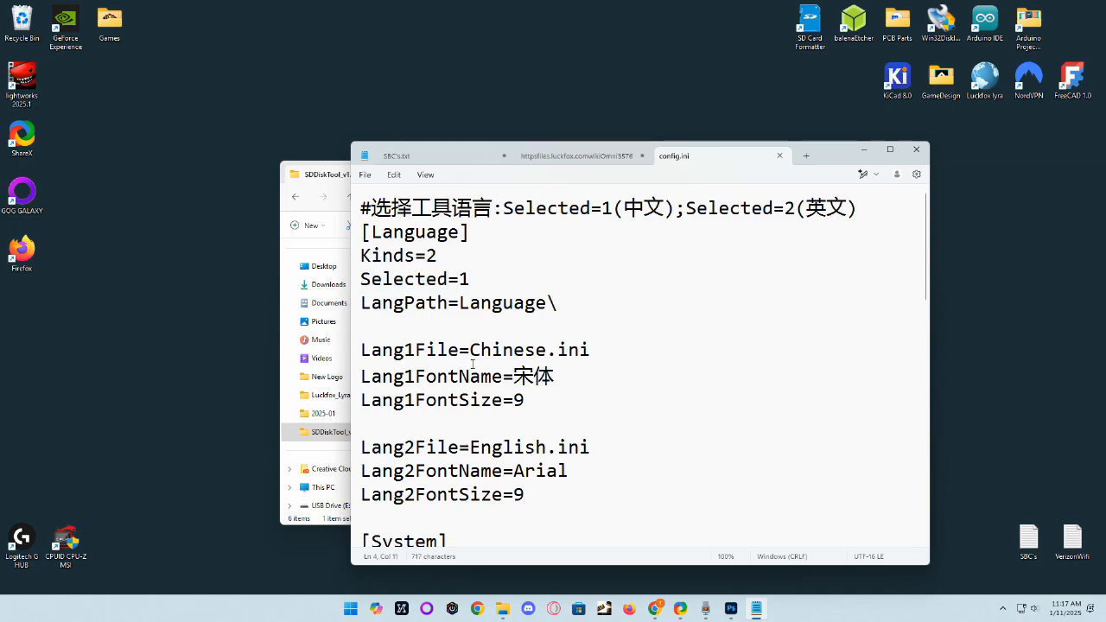
{"action": "mouse_move", "coordinate": [499, 268]}
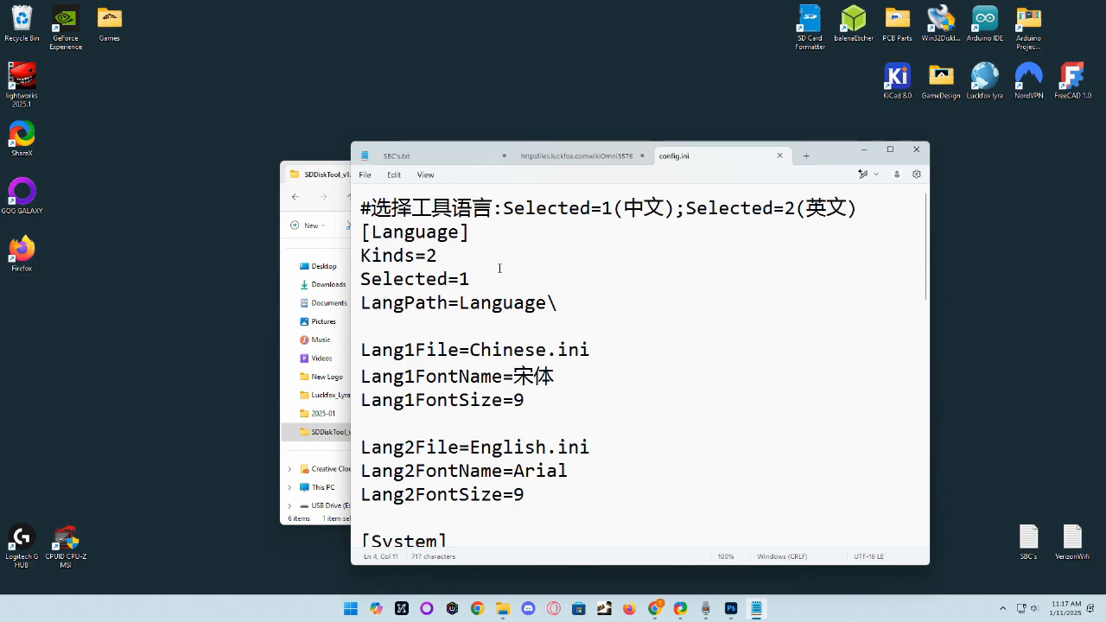
{"action": "type", "text": "2"}
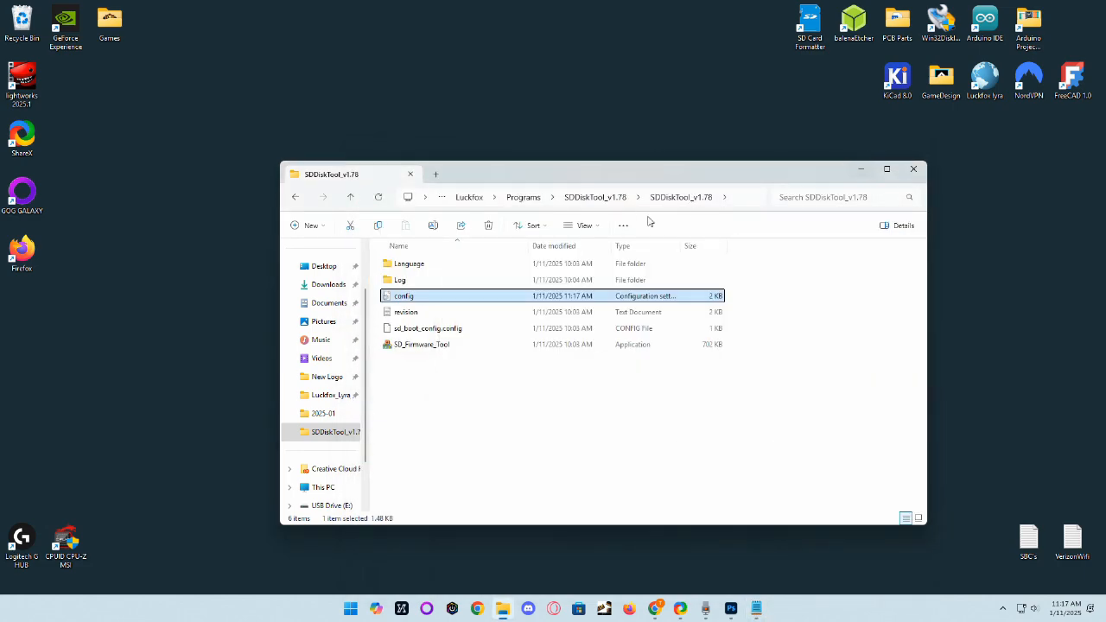
In SD_Firmware_Tool, target the 7.4G removable disk in SD Boot mode with update.img
{"action": "left_click", "coordinate": [423, 344]}
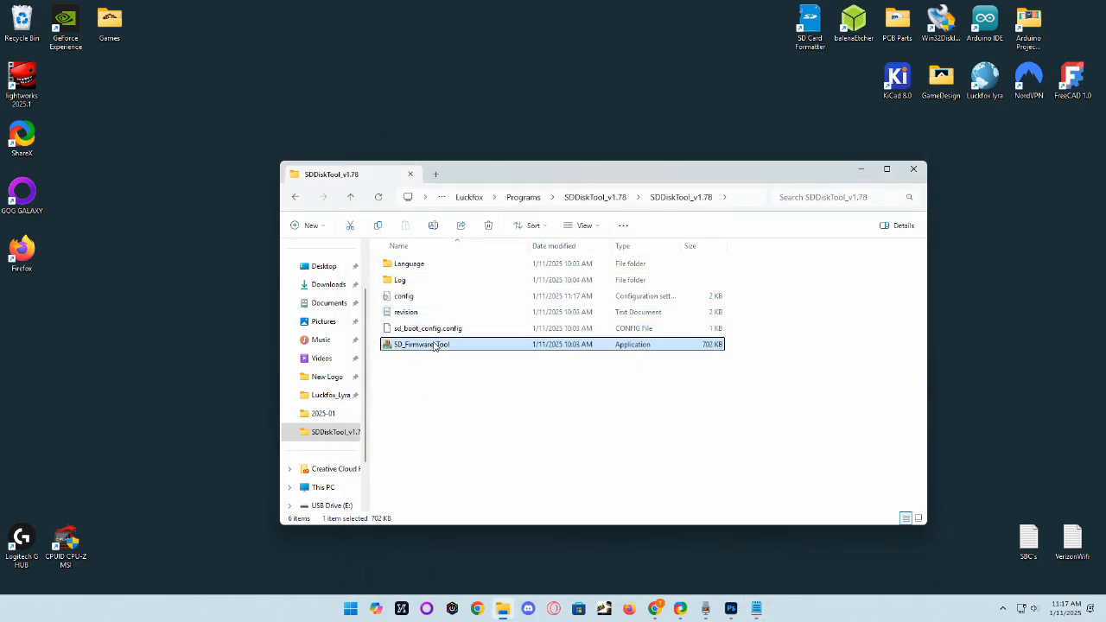
{"action": "double_click", "coordinate": [422, 344]}
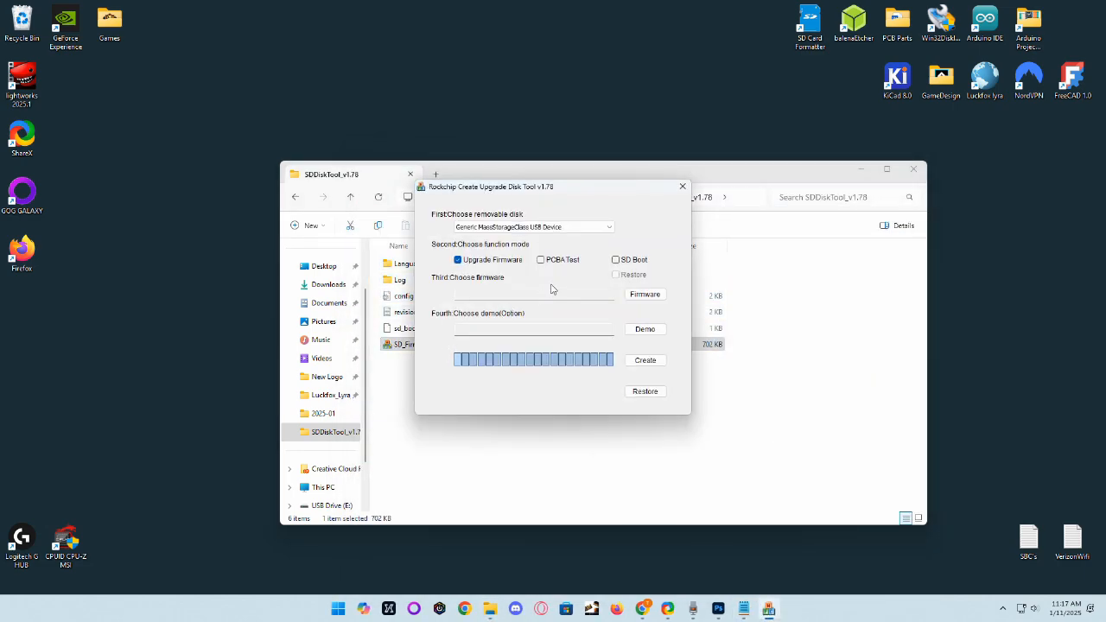
{"action": "left_click", "coordinate": [533, 227]}
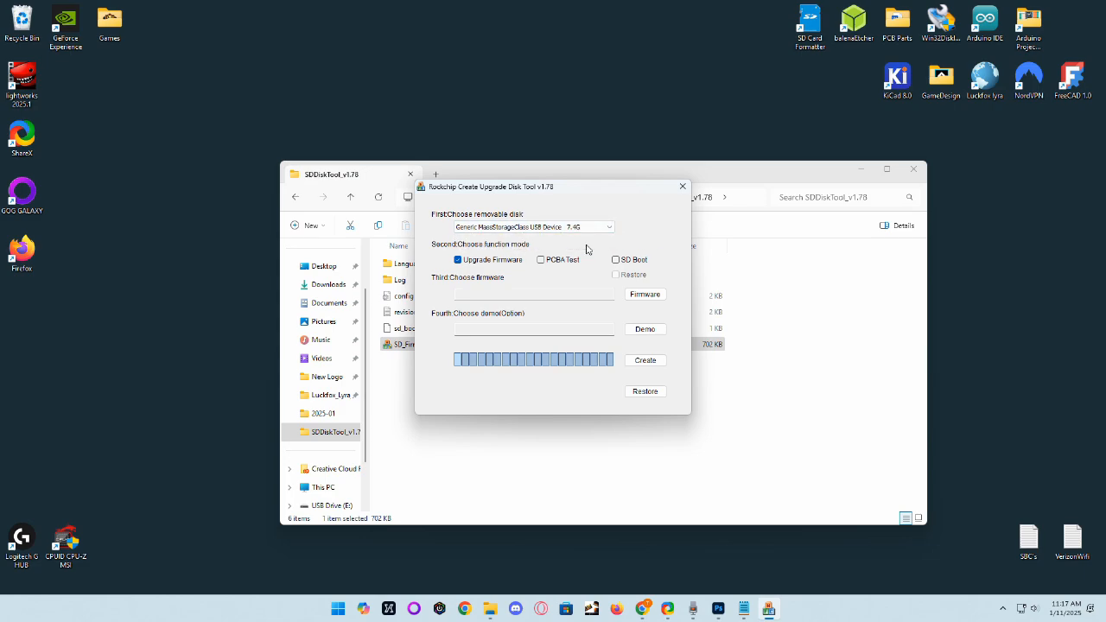
{"action": "left_click", "coordinate": [616, 260]}
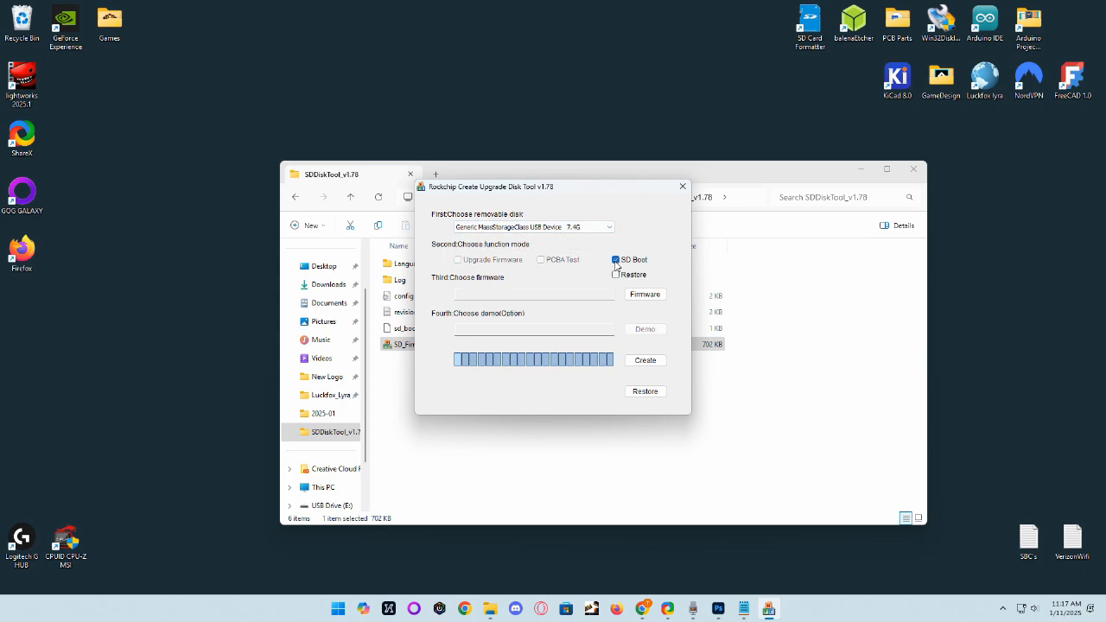
{"action": "left_click", "coordinate": [645, 293]}
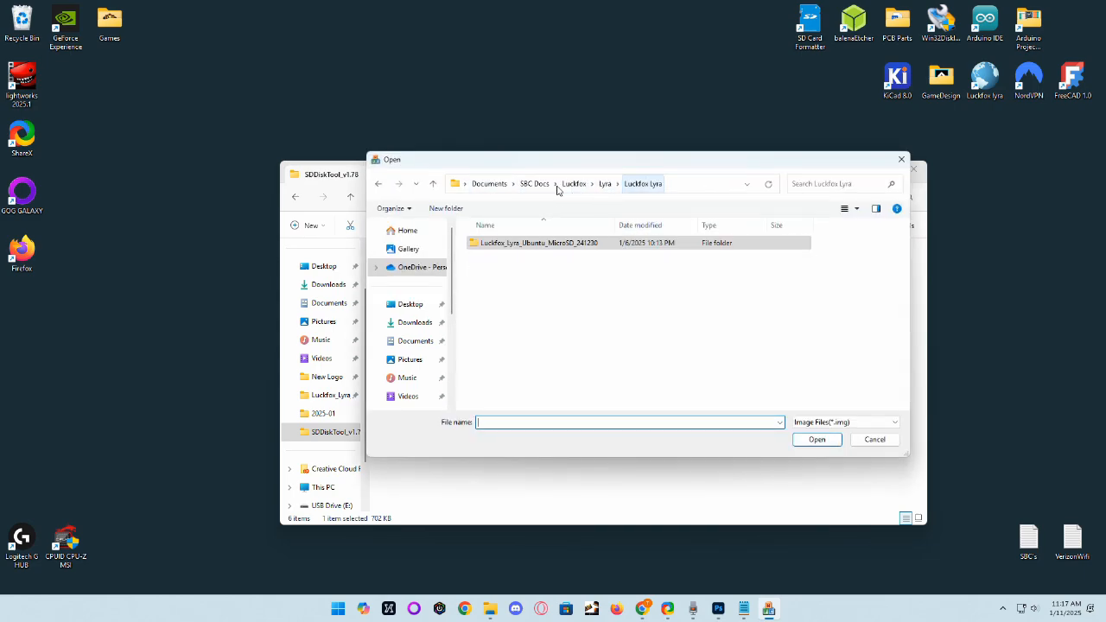
{"action": "double_click", "coordinate": [539, 243]}
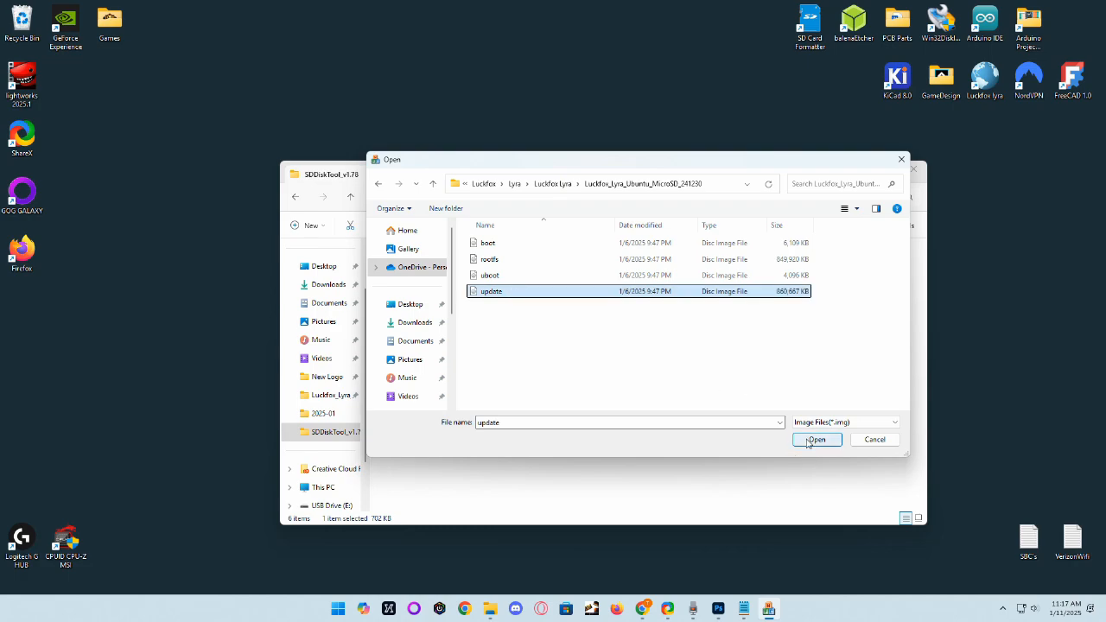
{"action": "left_click", "coordinate": [815, 440]}
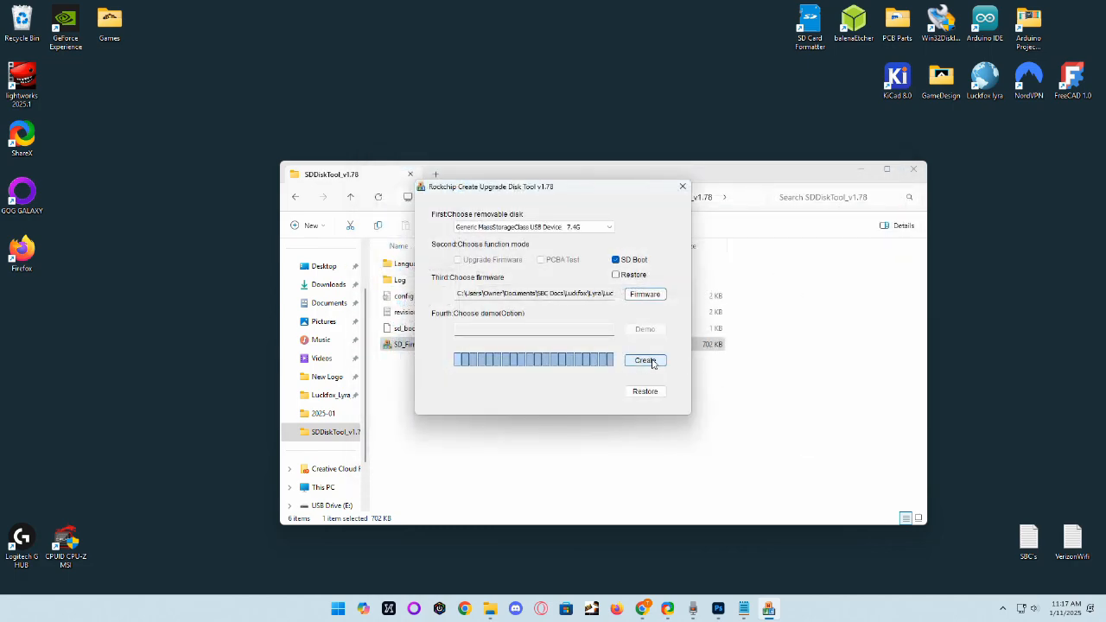
Create the SD boot card, accepting data erasure and retrying after the loader write failure
{"action": "left_click", "coordinate": [646, 360]}
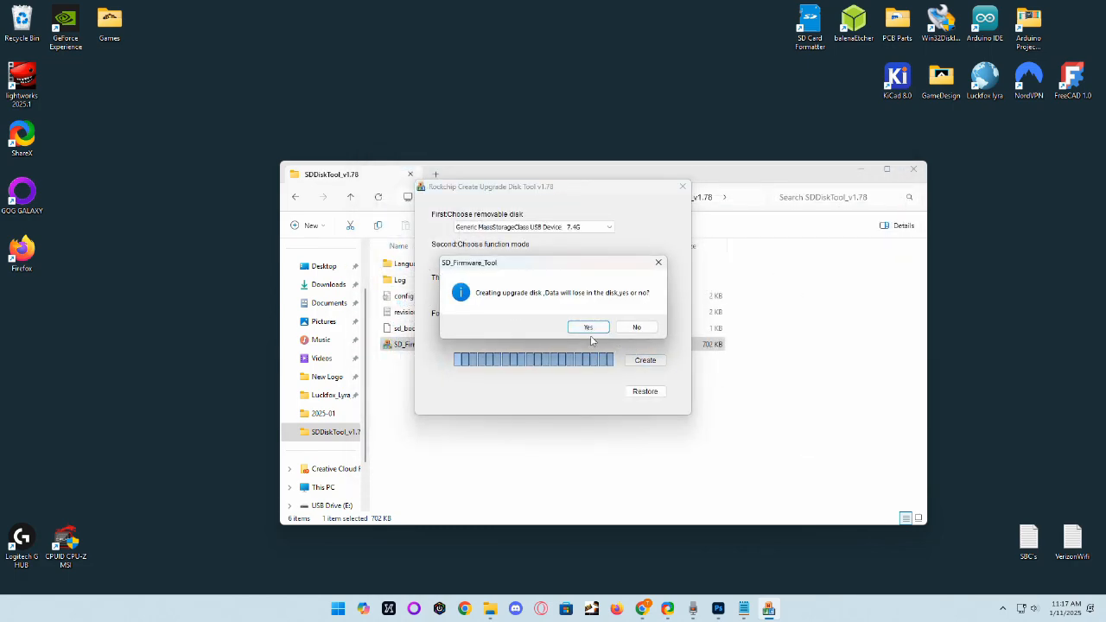
{"action": "left_click", "coordinate": [589, 326]}
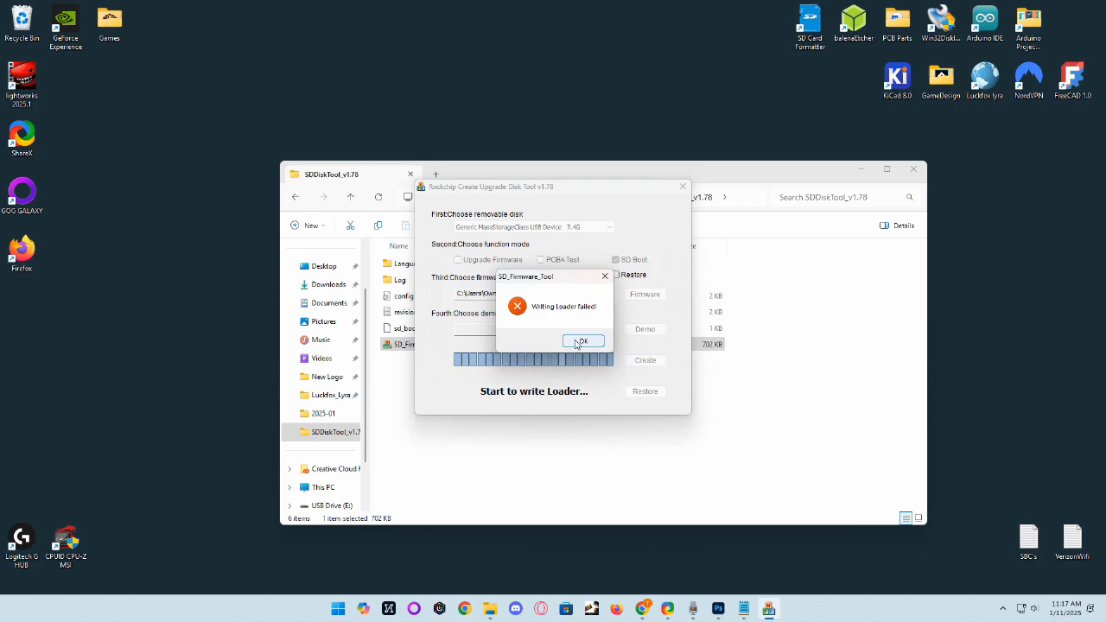
{"action": "left_click", "coordinate": [582, 341]}
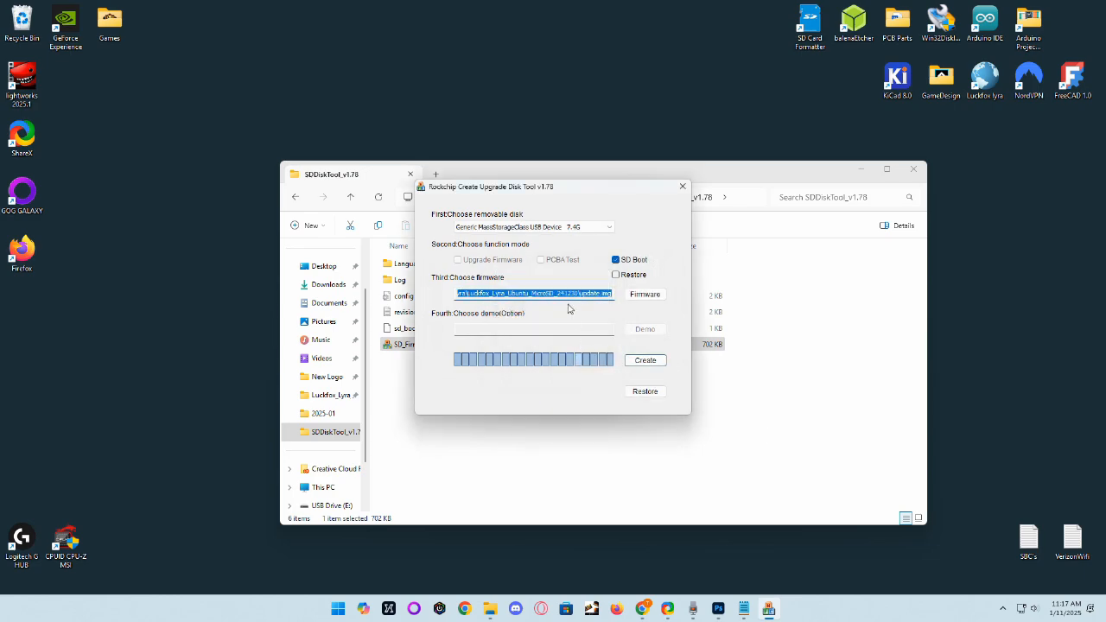
{"action": "left_click", "coordinate": [644, 360]}
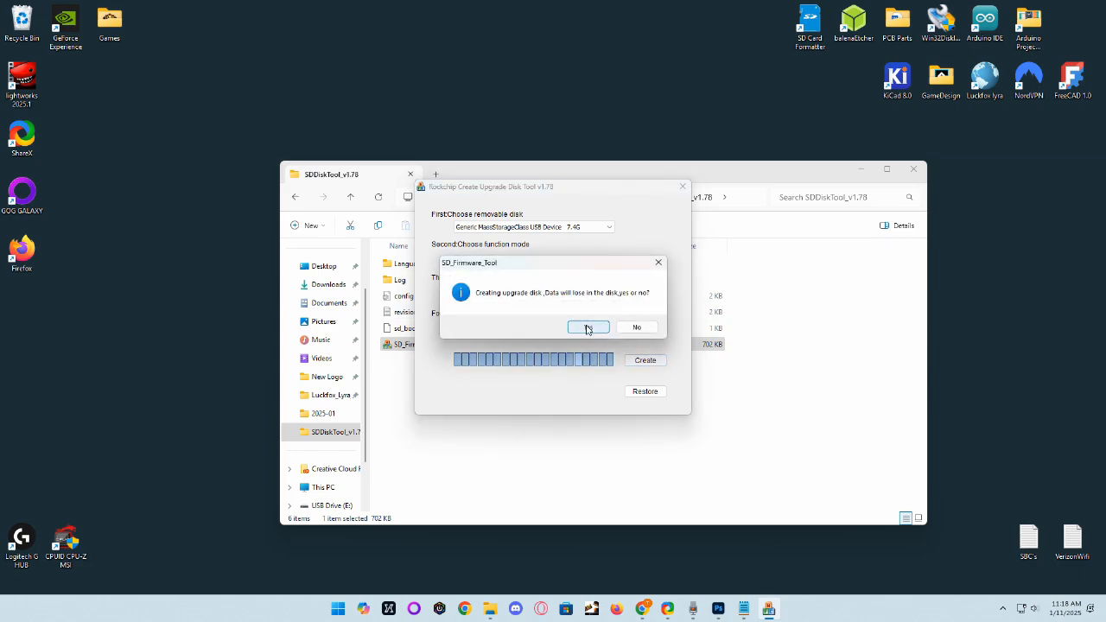
{"action": "left_click", "coordinate": [588, 327]}
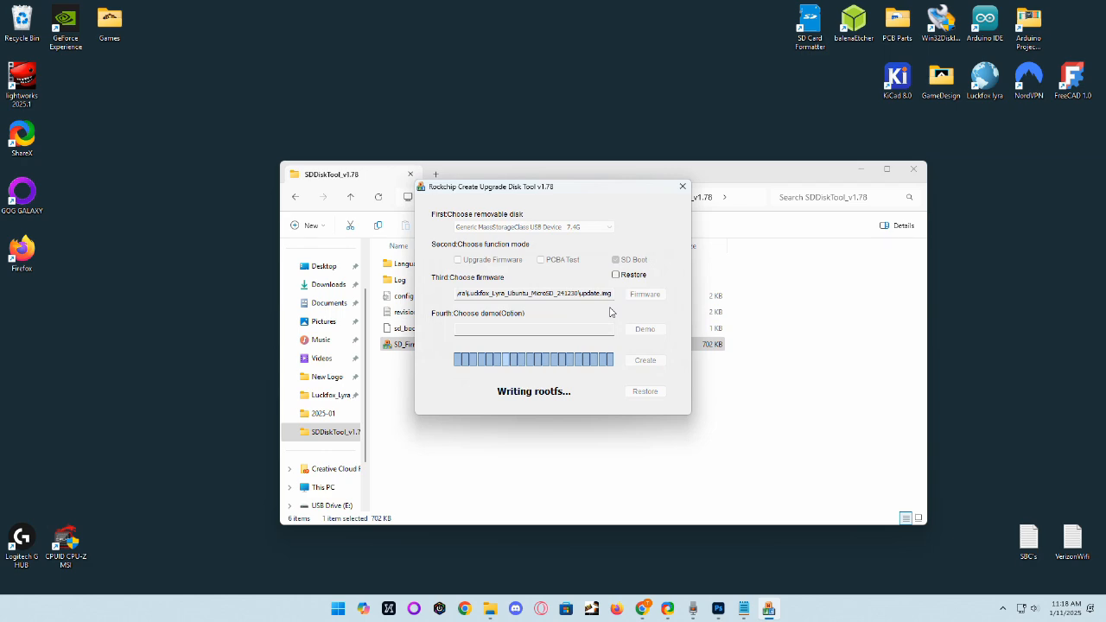
{"action": "left_click", "coordinate": [350, 609]}
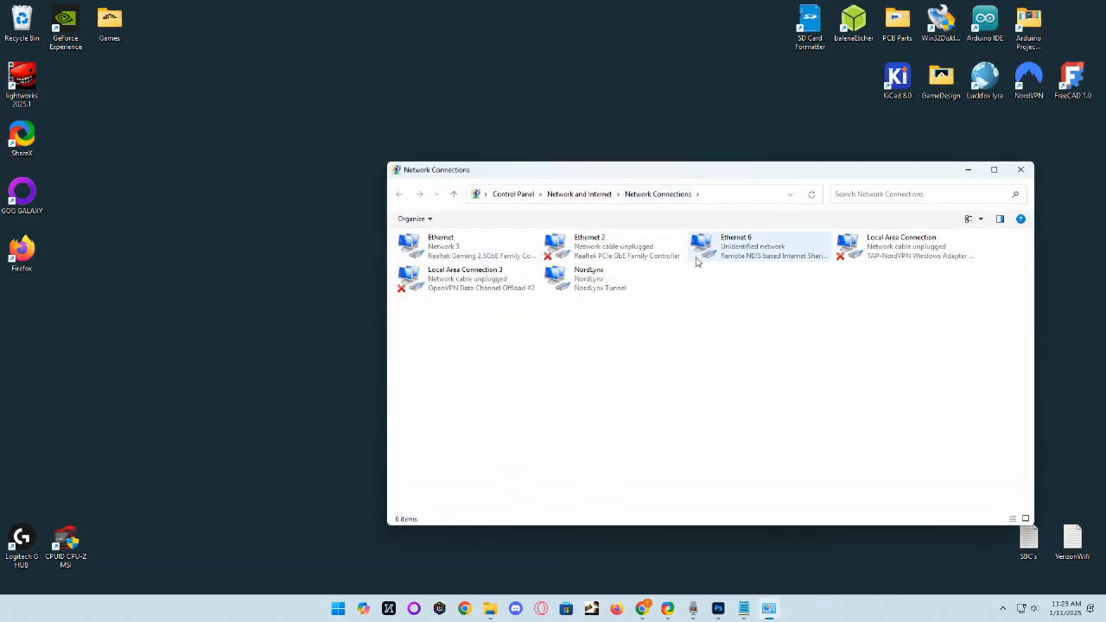
Give Ethernet 6 the static IPv4 address 192.168.123.99 with subnet mask 255.255.255.0
{"action": "left_click", "coordinate": [759, 246]}
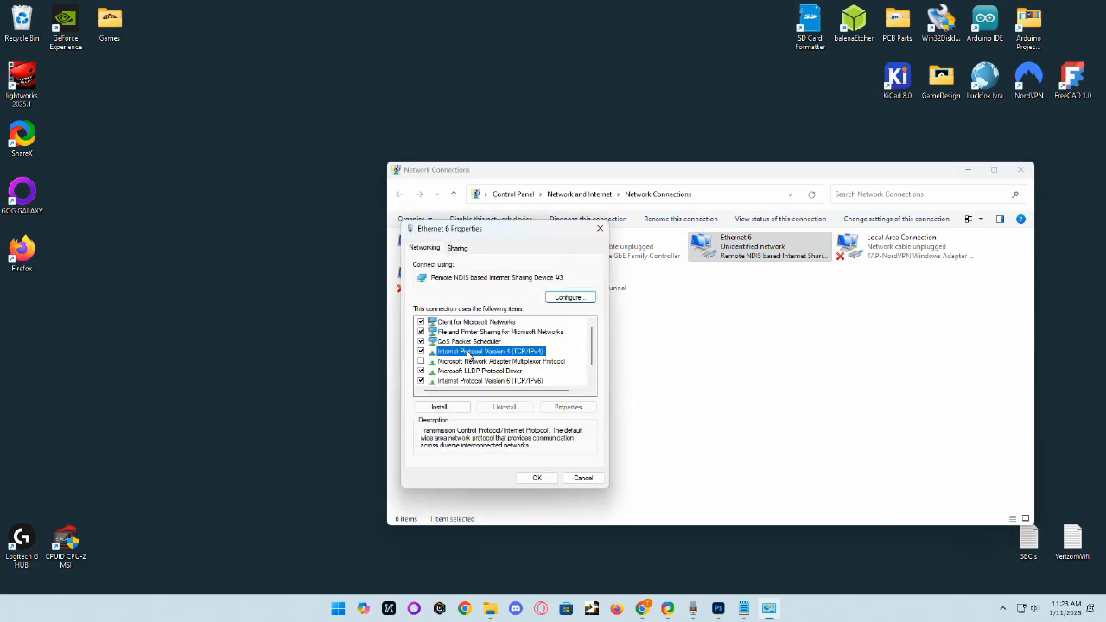
{"action": "left_click", "coordinate": [567, 407]}
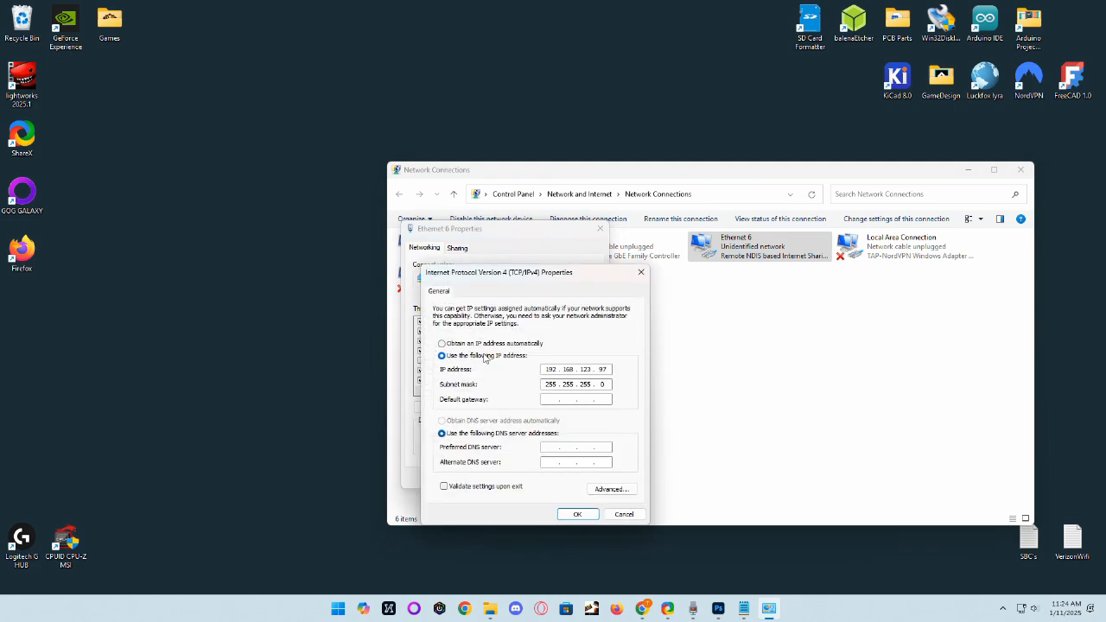
{"action": "left_click", "coordinate": [442, 343]}
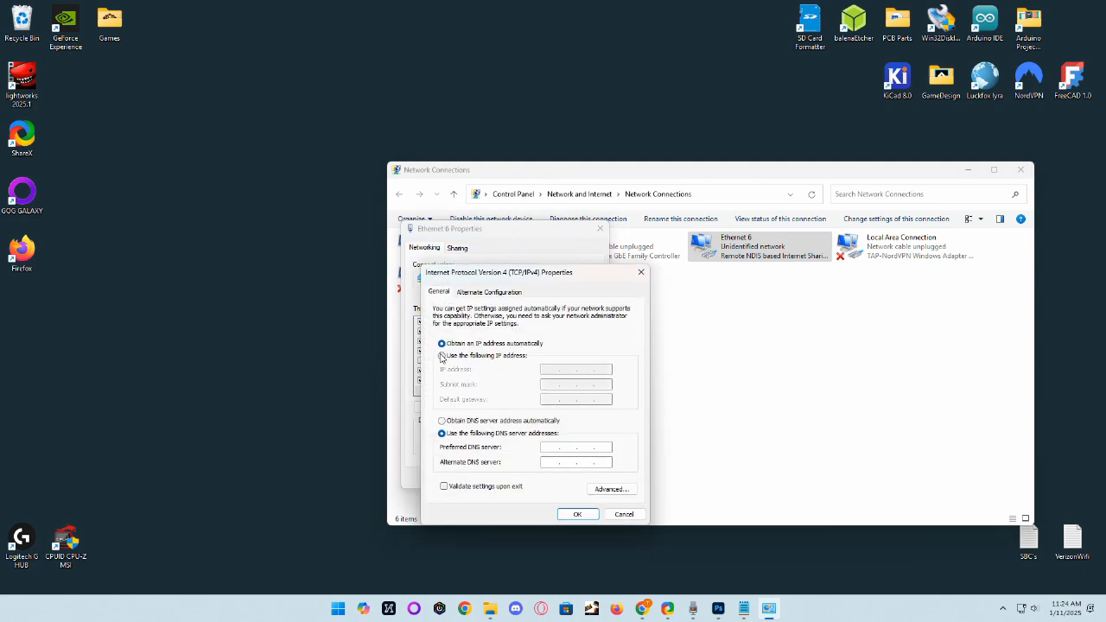
{"action": "left_click", "coordinate": [441, 355]}
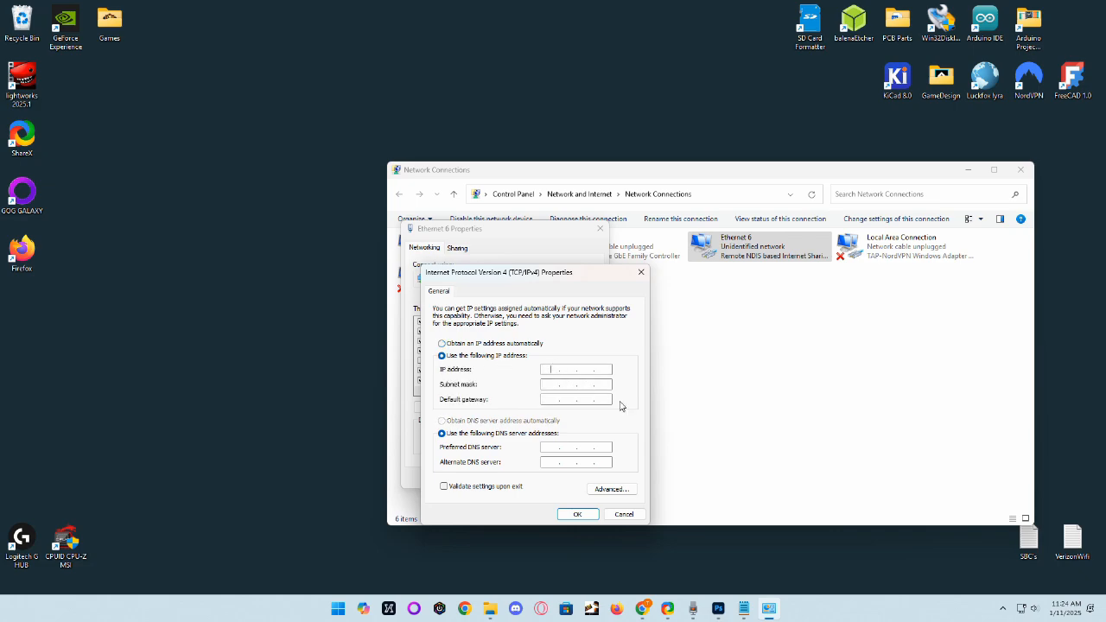
{"action": "type", "text": "192 . . ."}
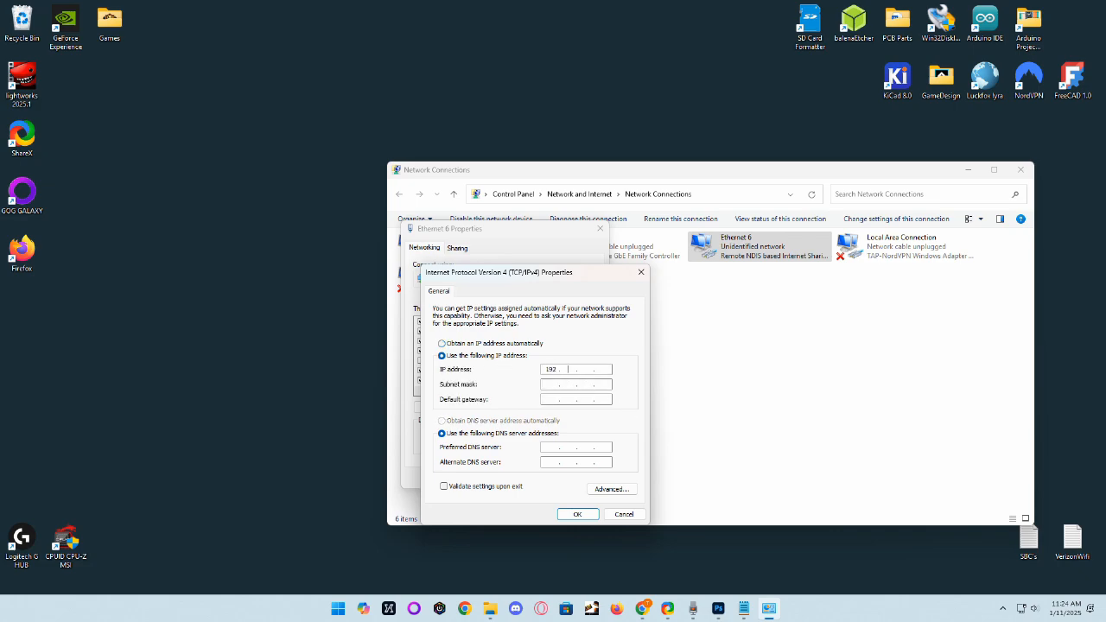
{"action": "type", "text": "168"}
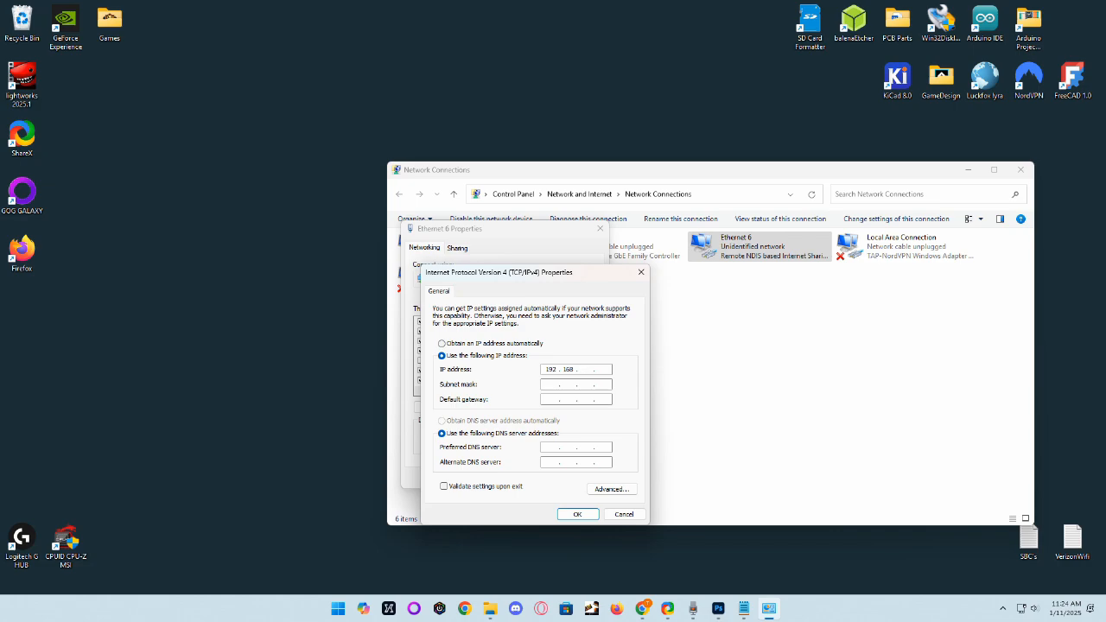
{"action": "type", "text": "123"}
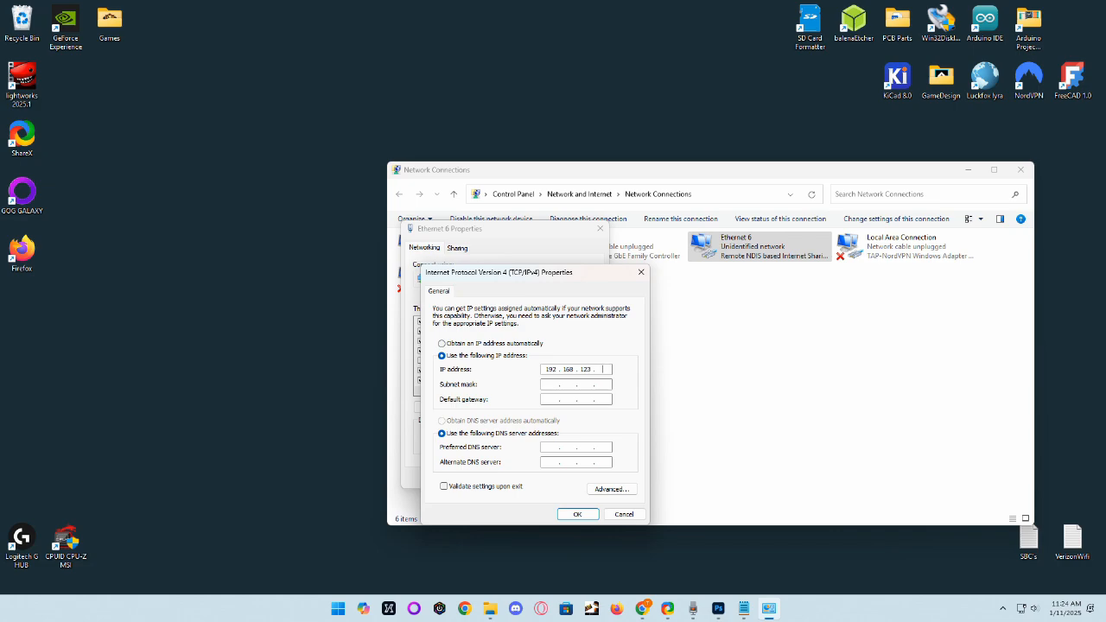
{"action": "type", "text": "99"}
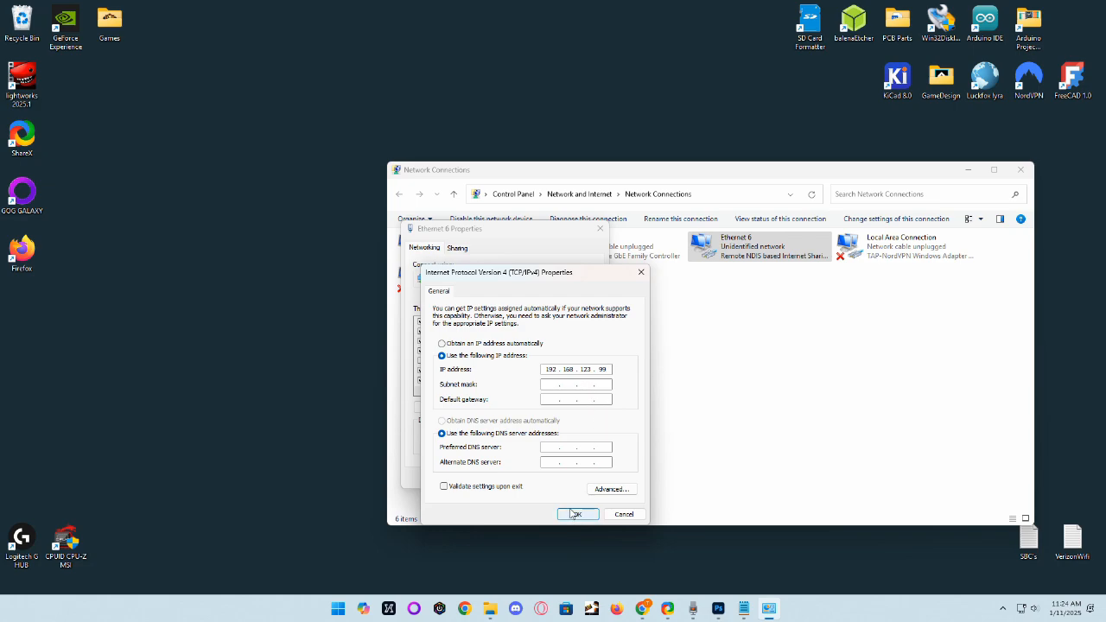
{"action": "left_click", "coordinate": [577, 514]}
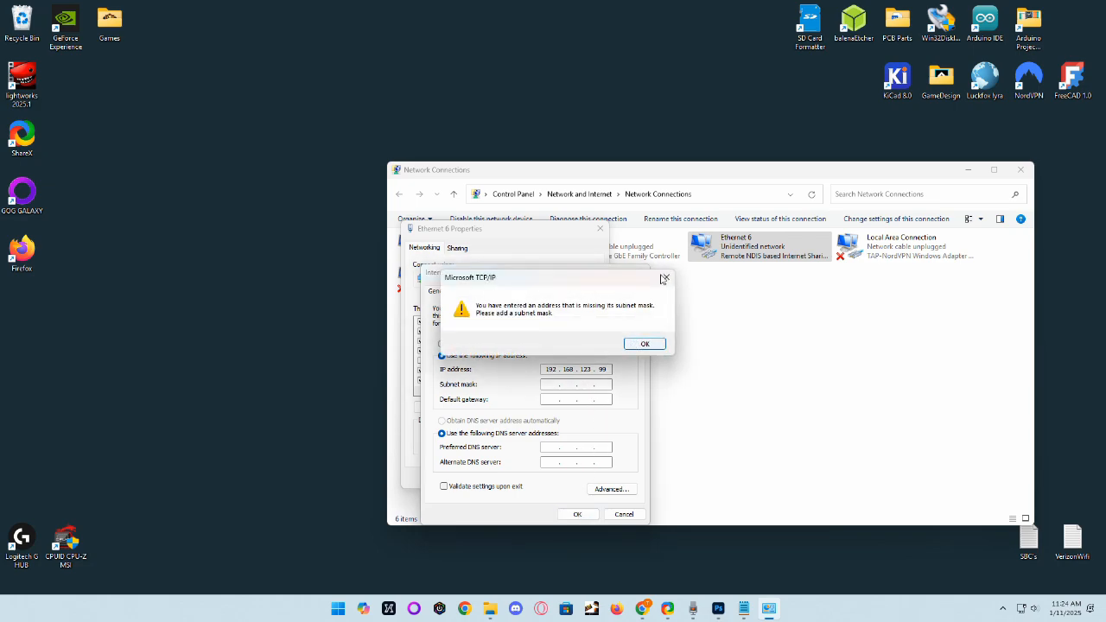
{"action": "left_click", "coordinate": [645, 343]}
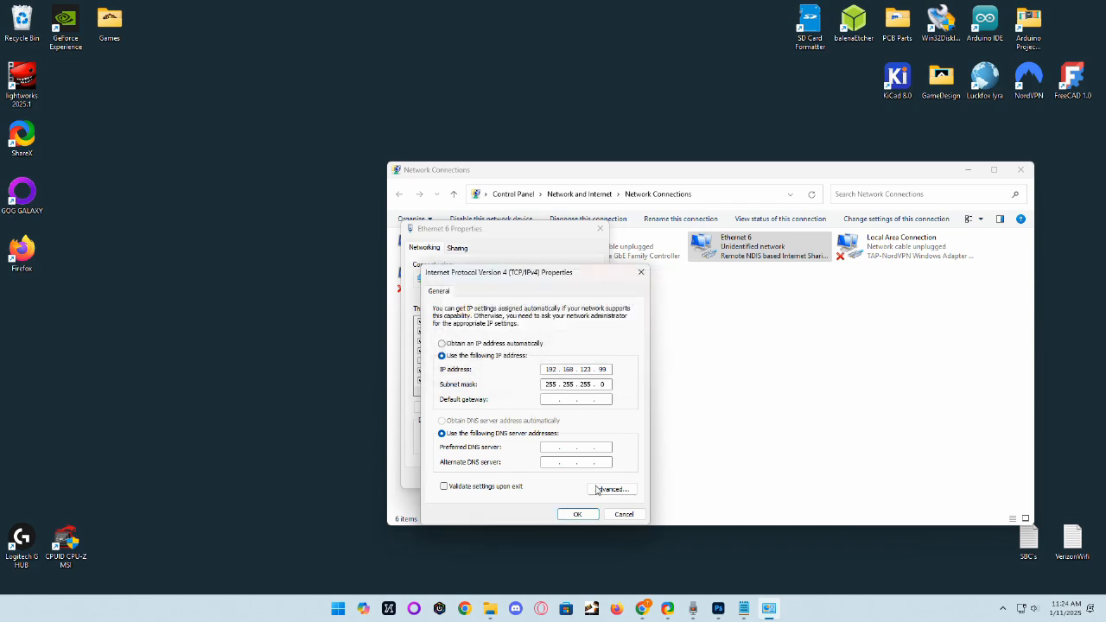
{"action": "left_click", "coordinate": [577, 515]}
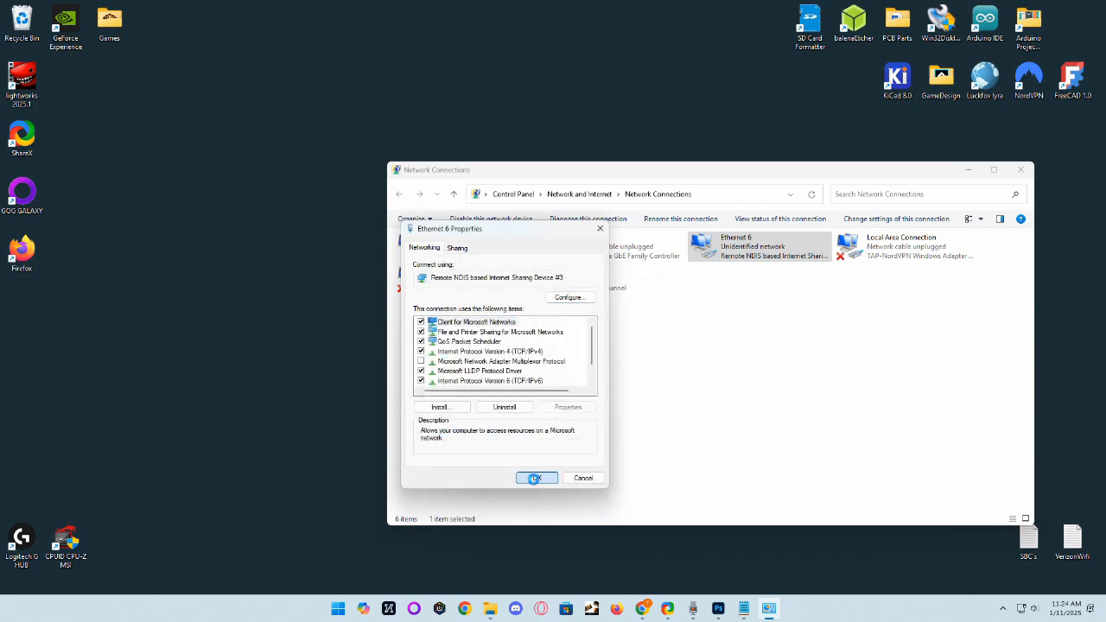
{"action": "left_click", "coordinate": [536, 478]}
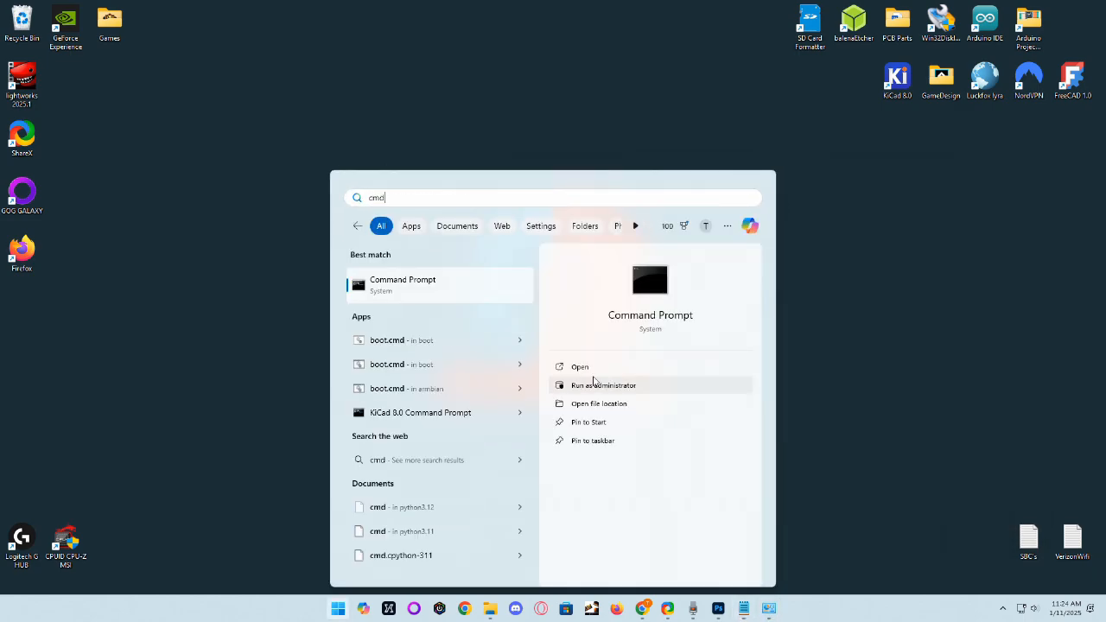
From an administrator Command Prompt, SSH into the board as lyra at 192.168.123.x
{"action": "left_click", "coordinate": [602, 385]}
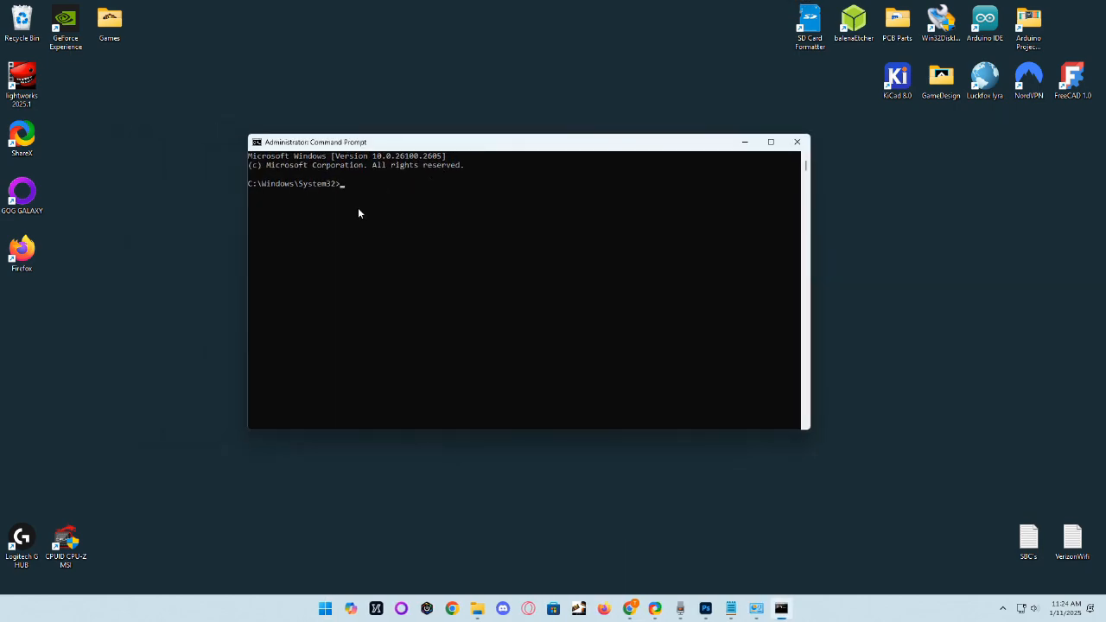
{"action": "type", "text": "ssh ro"}
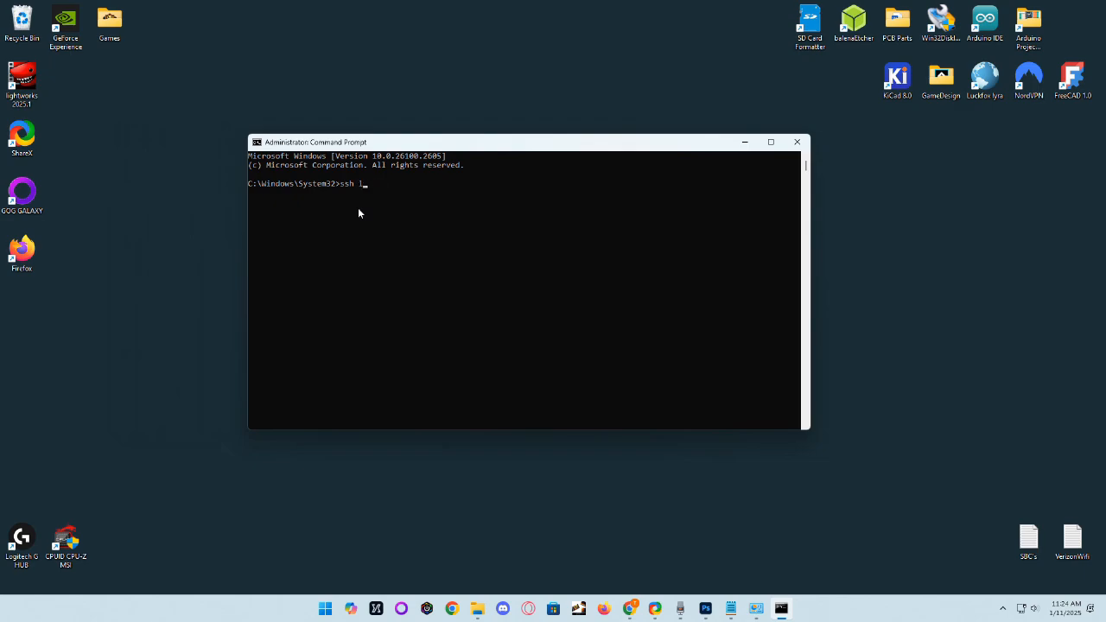
{"action": "type", "text": "yra@"}
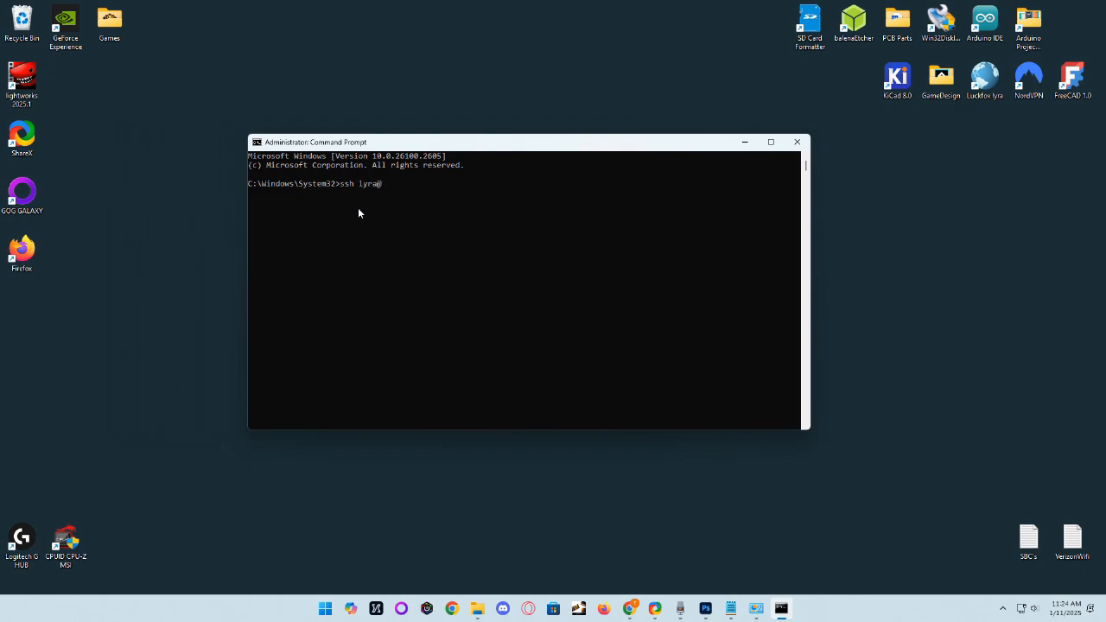
{"action": "type", "text": "192"}
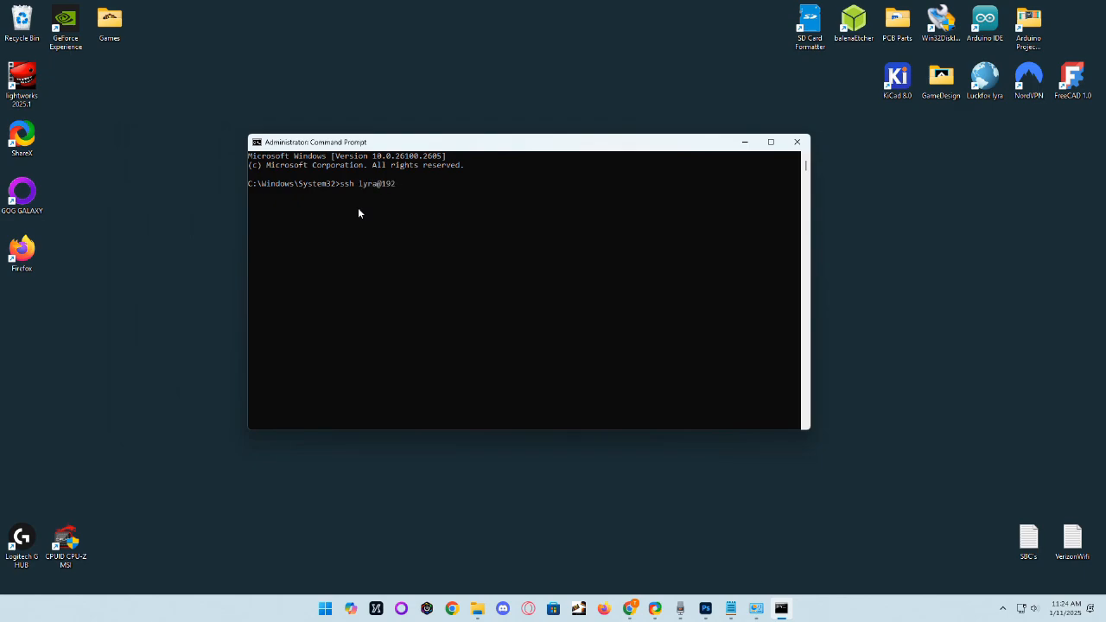
{"action": "type", "text": ".168"}
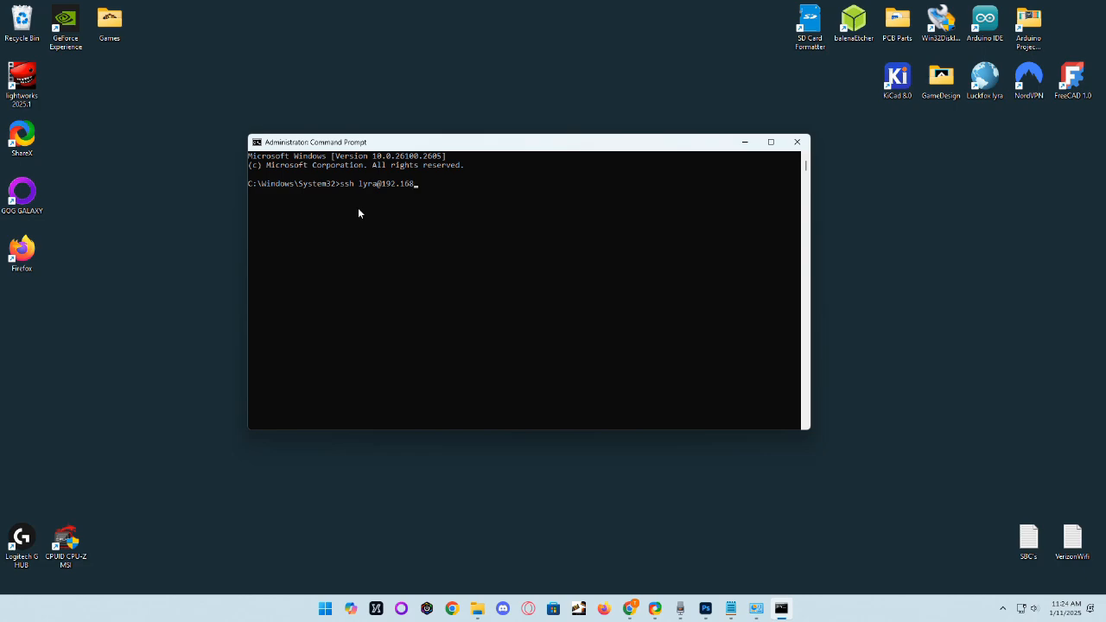
{"action": "type", "text": "123."}
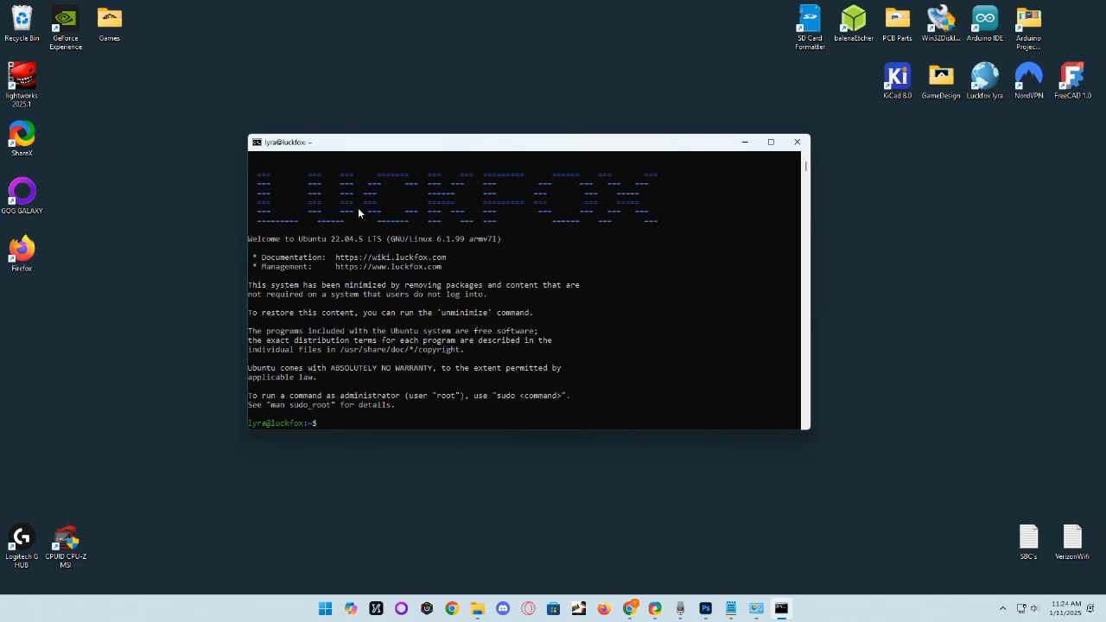
{"action": "mouse_move", "coordinate": [351, 432]}
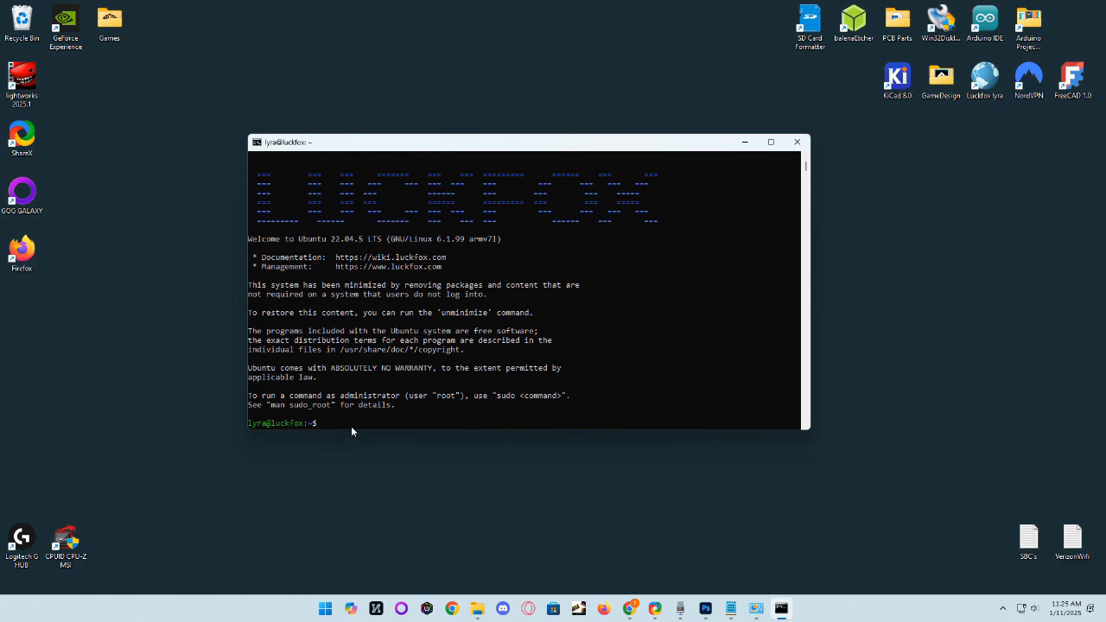
{"action": "mouse_move", "coordinate": [436, 424]}
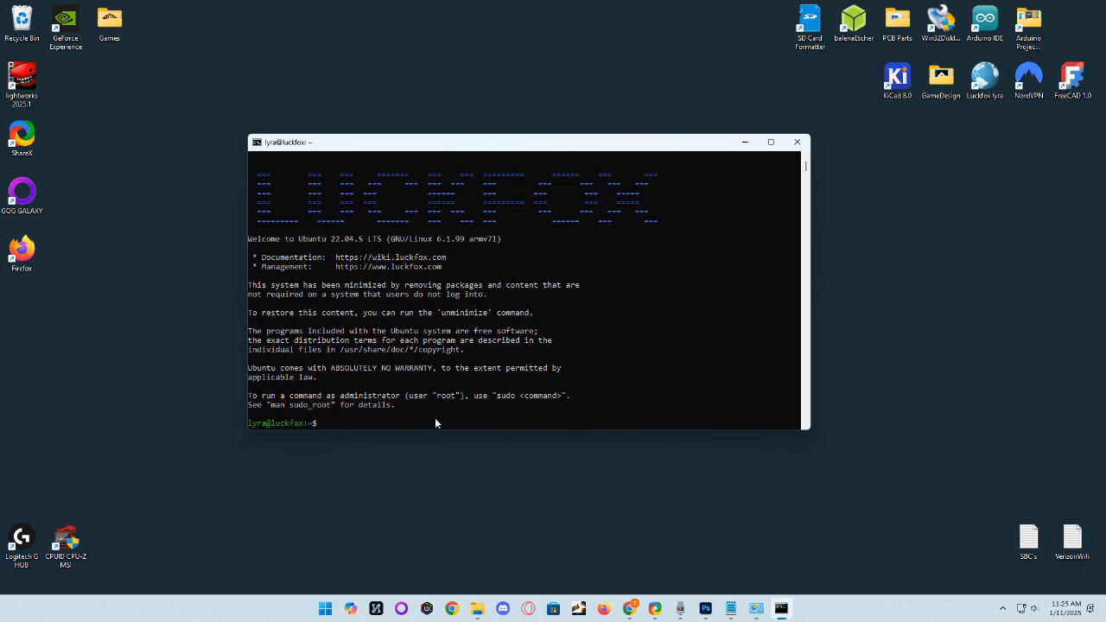
{"action": "type", "text": "py"}
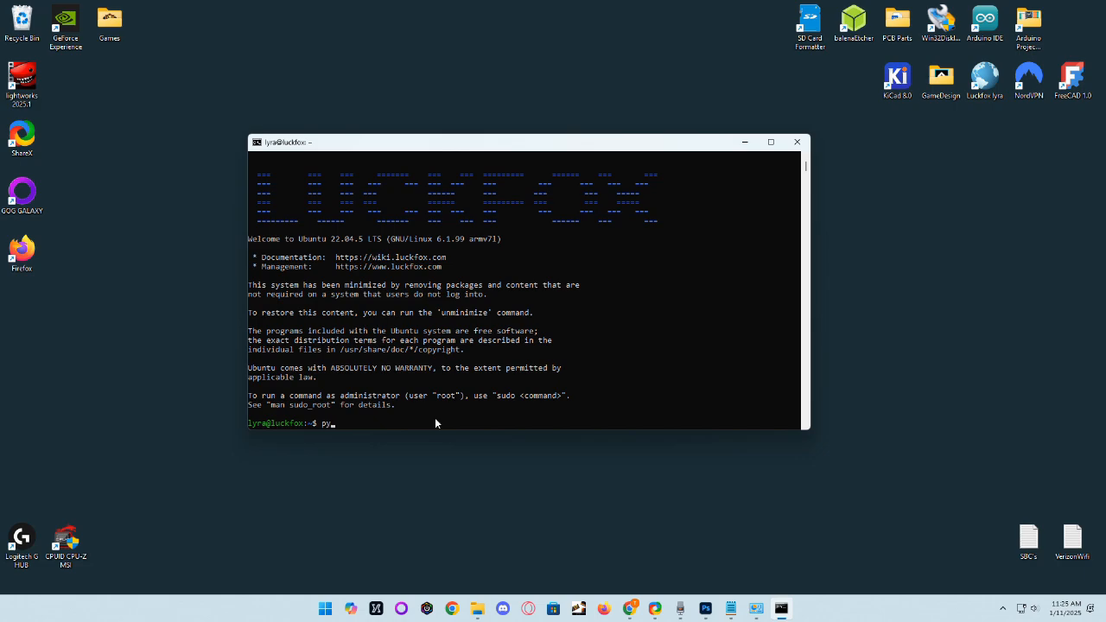